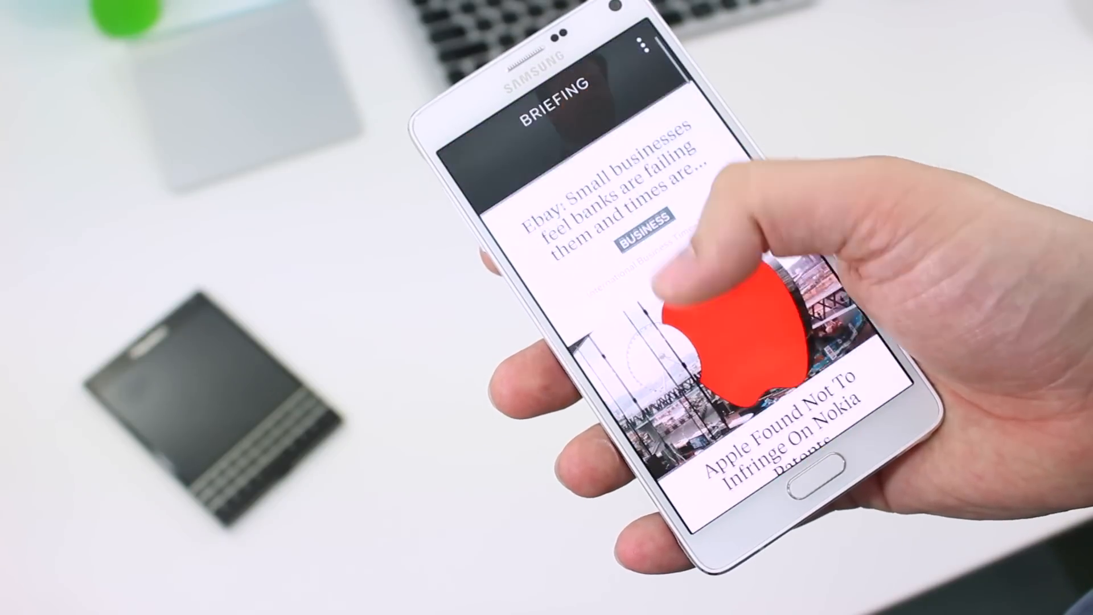
pyautogui.scroll(-3)
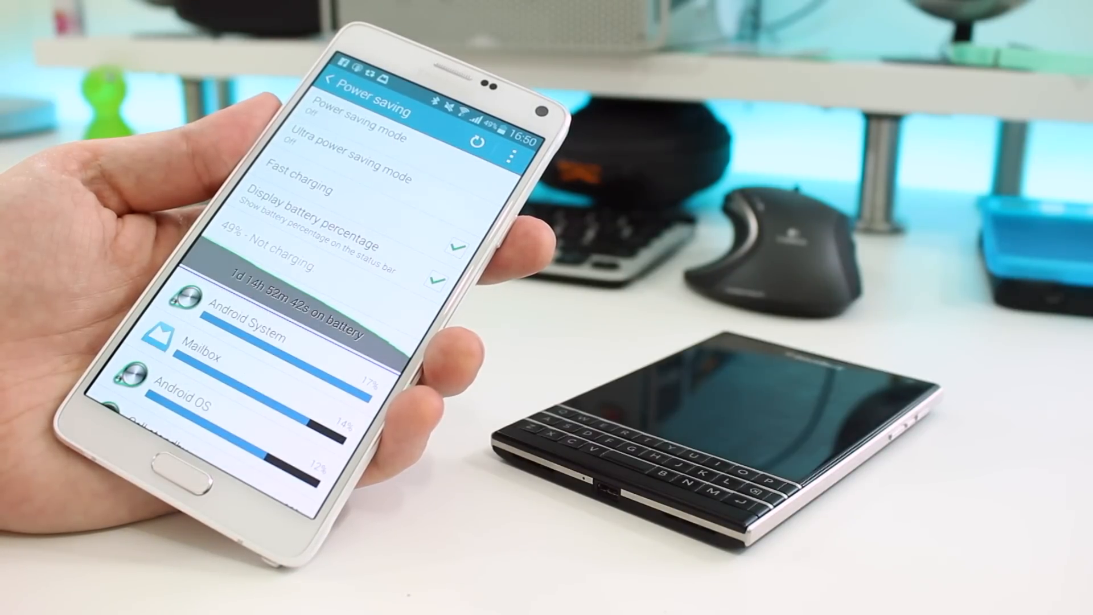
pyautogui.scroll(-3)
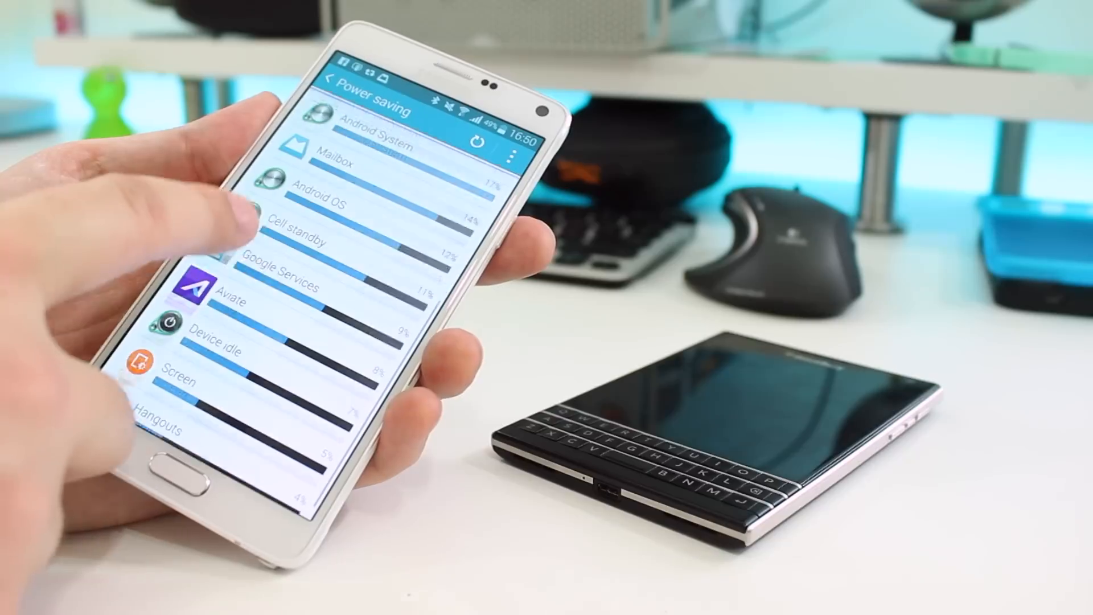
pyautogui.scroll(-3)
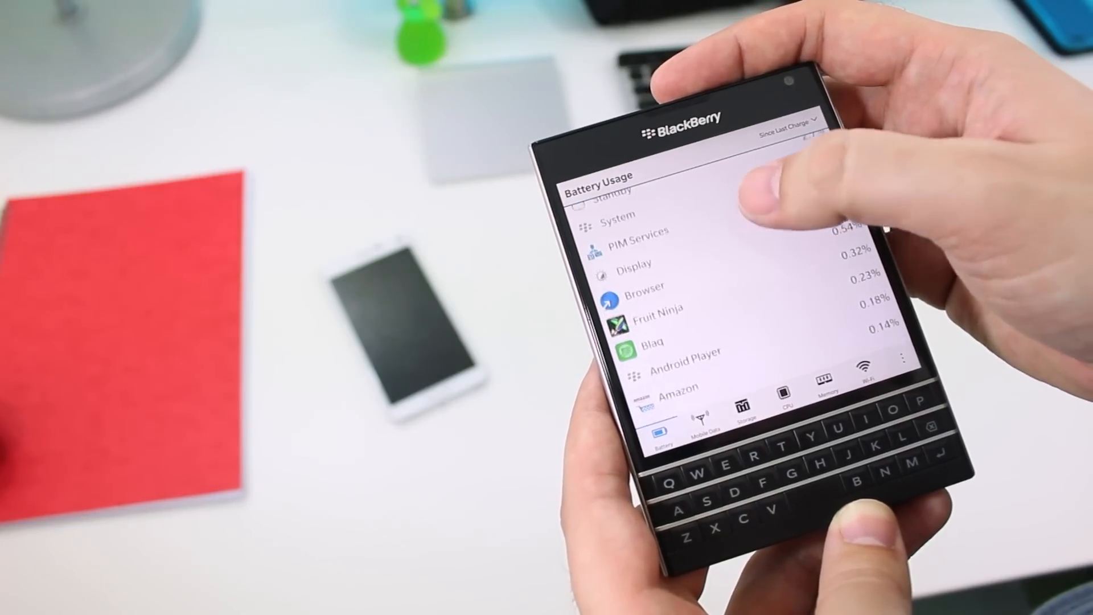
pyautogui.scroll(-3)
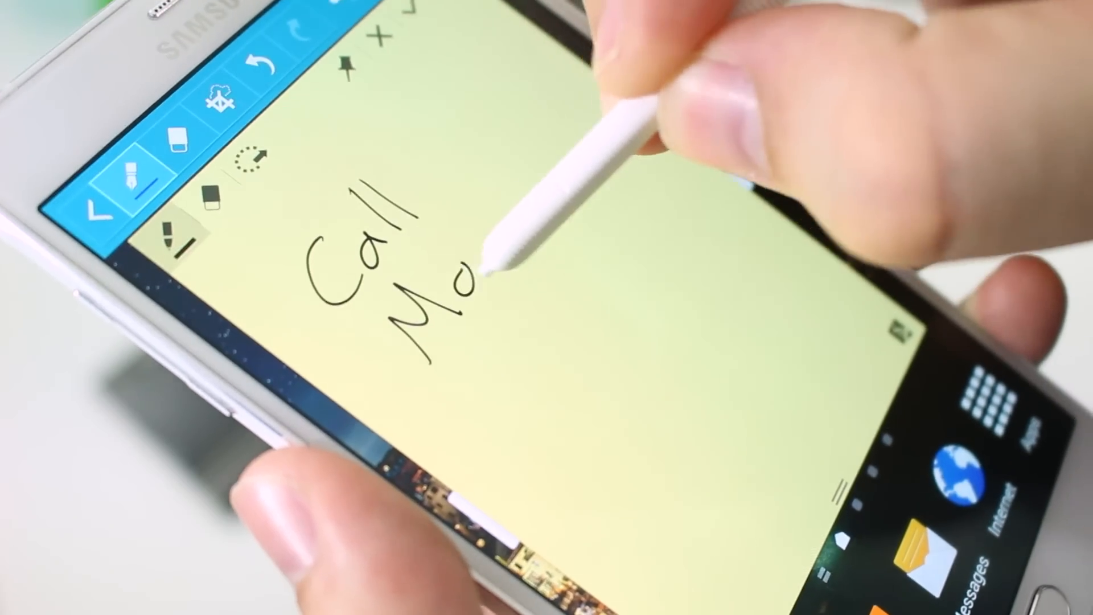
pyautogui.moveTo(474, 286); pyautogui.dragTo(502, 376)
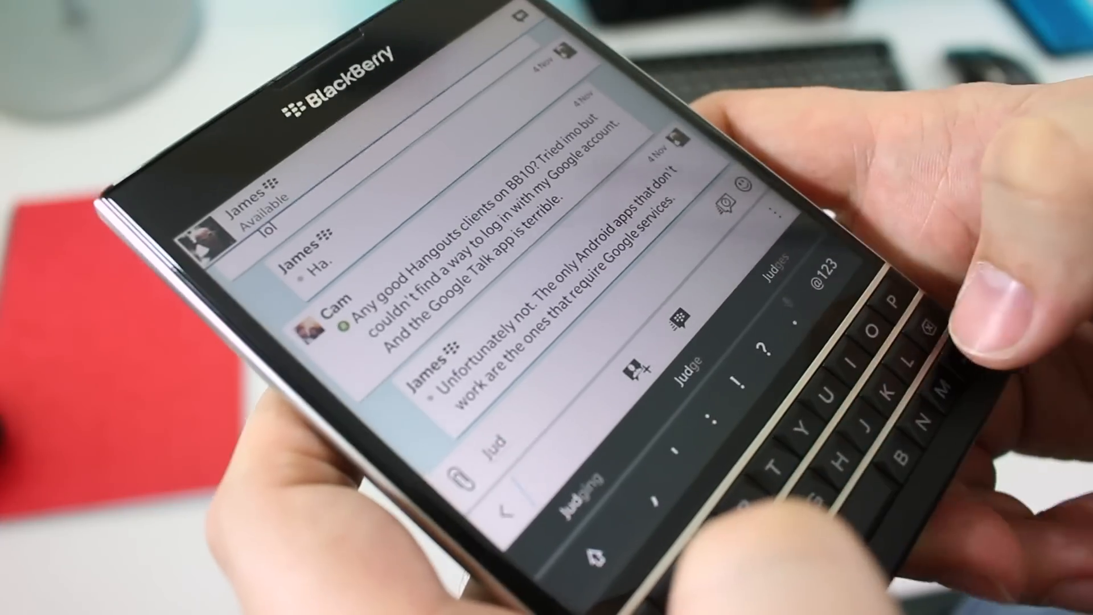
pyautogui.write('Thanks the')
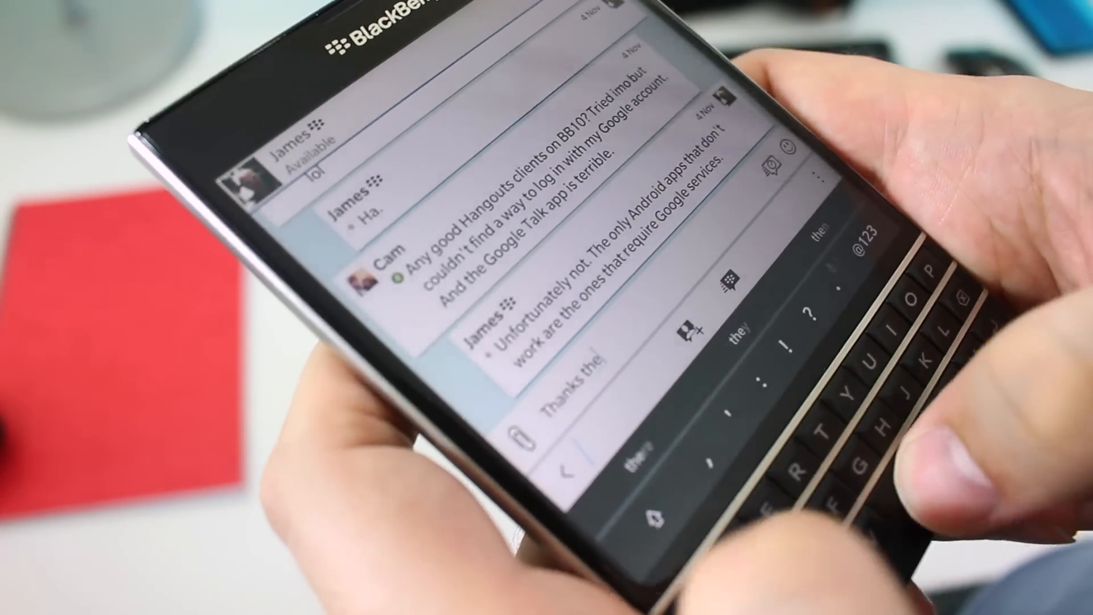